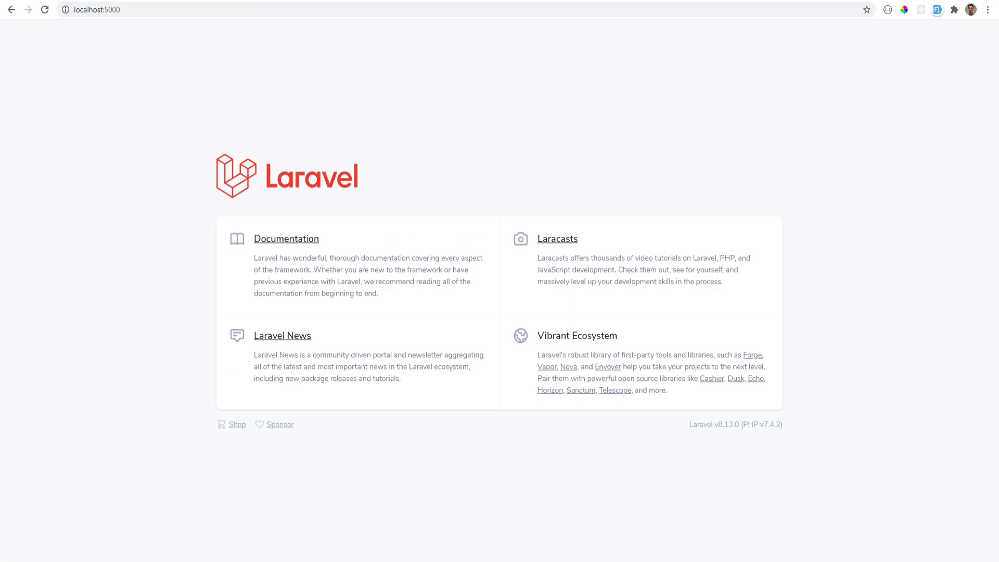
mouse_move(260, 543)
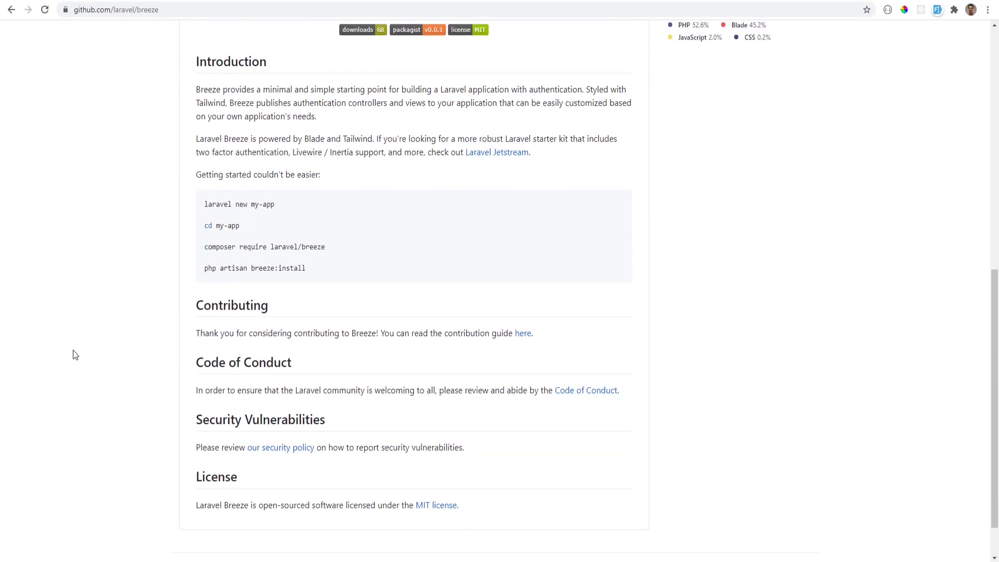
mouse_move(337, 249)
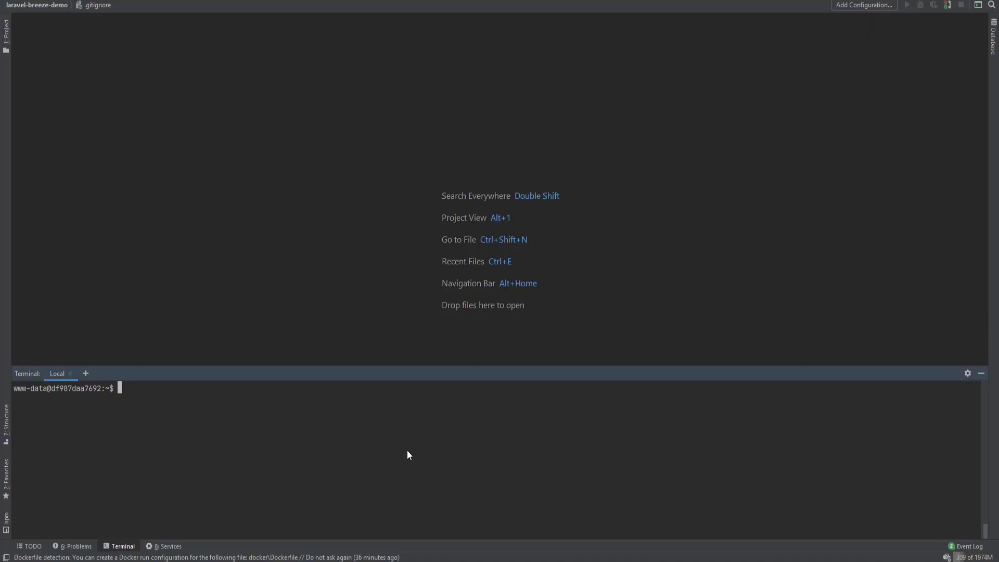
Step: Run 'composer require laravel/breeze' in PhpStorm's project terminal
text(composer require laravel/breeze)
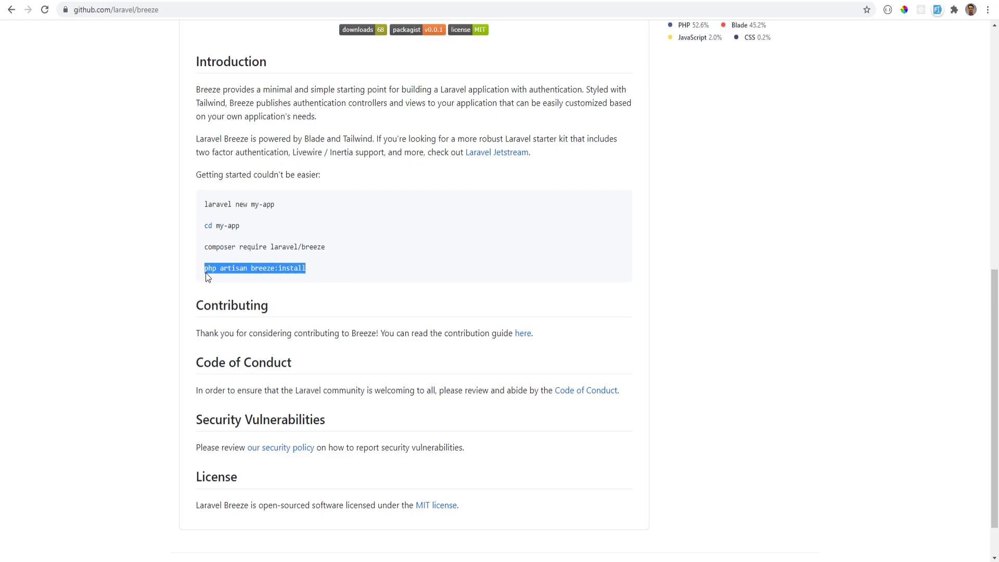
mouse_move(305, 299)
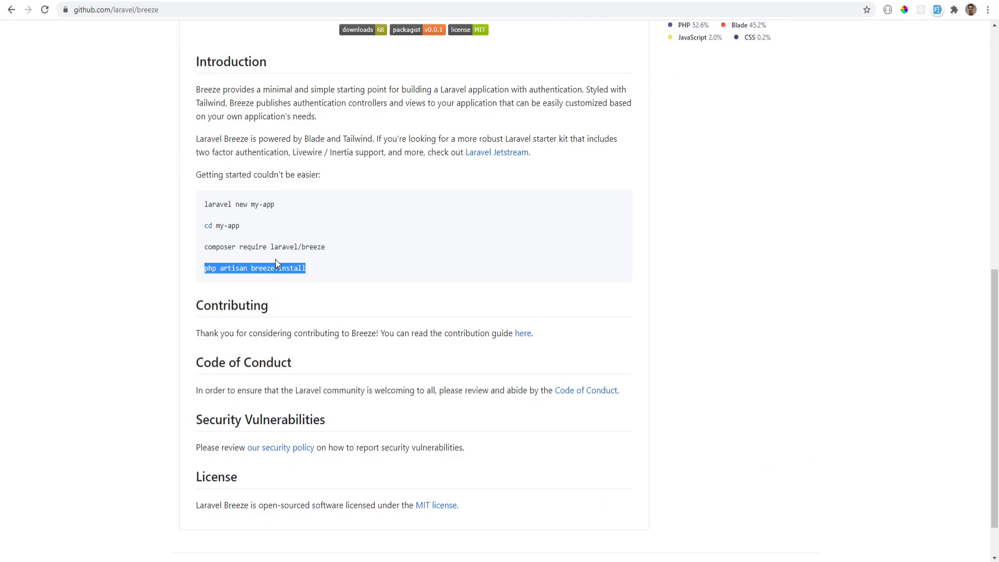
mouse_move(341, 269)
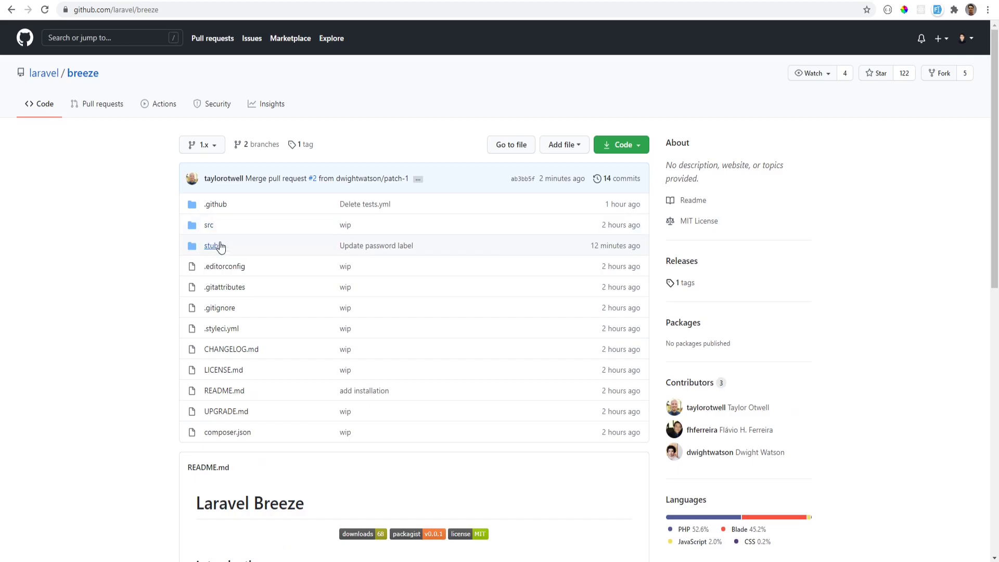
Step: Open the stubs folder in the Breeze GitHub repository
click(212, 245)
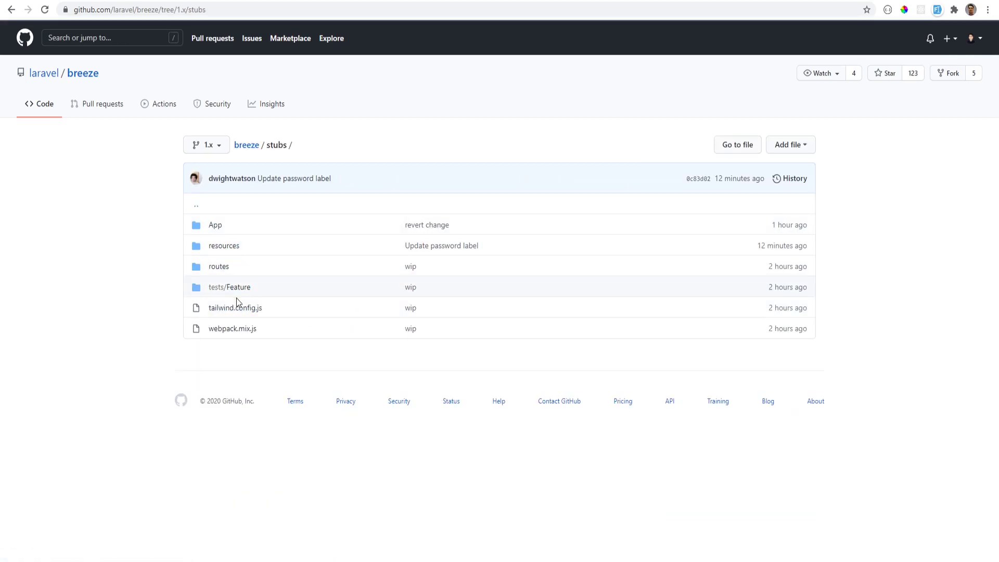
mouse_move(236, 260)
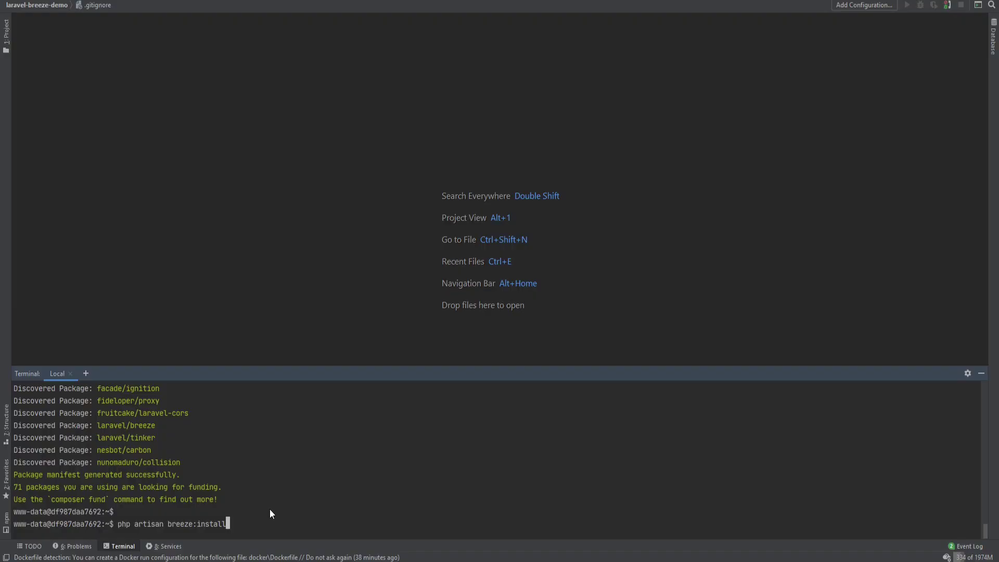
Step: Run 'php artisan breeze:install', then 'npm install && npm run dev' in the terminal
key(Enter)
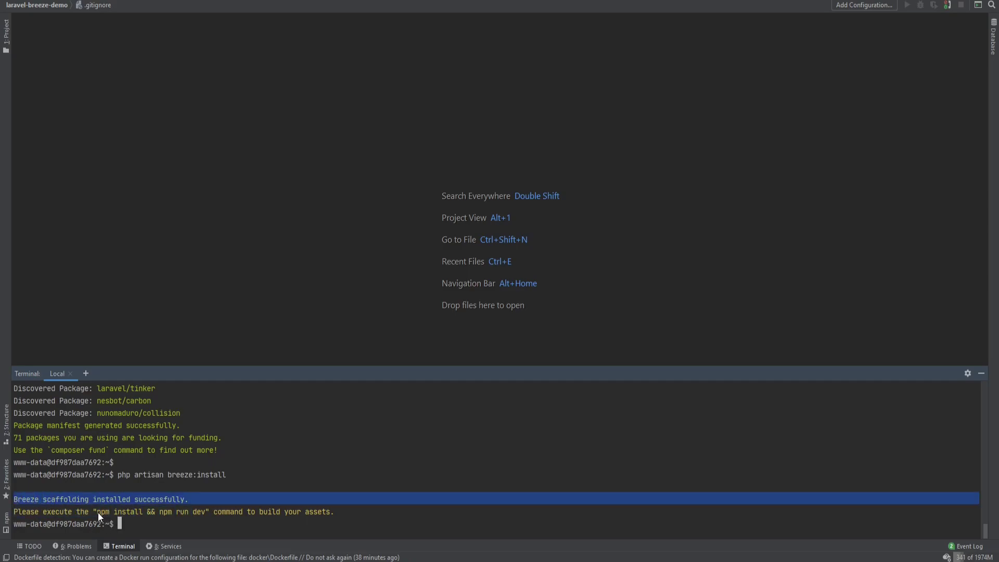
double_click(148, 511)
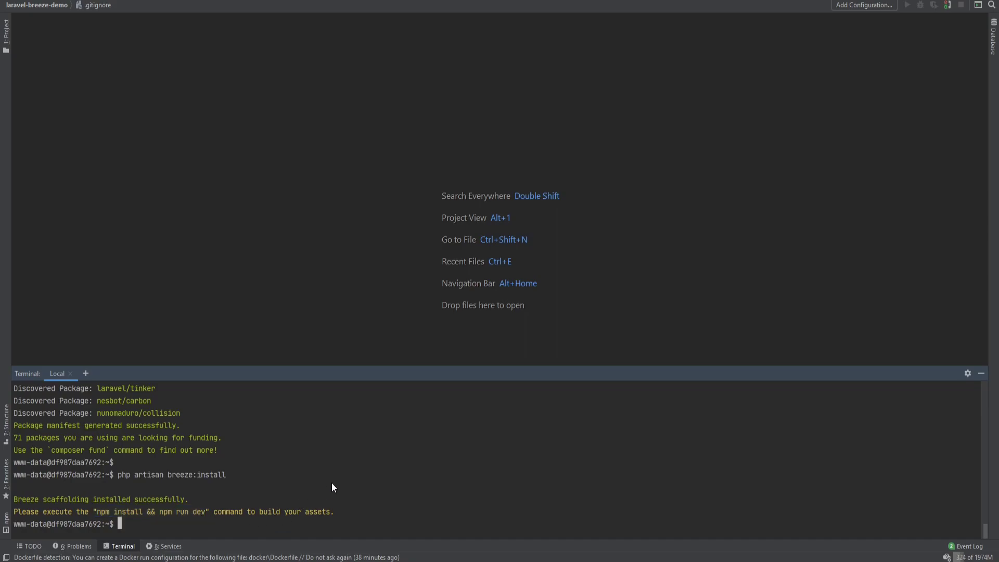
text(npm install && npm run dev)
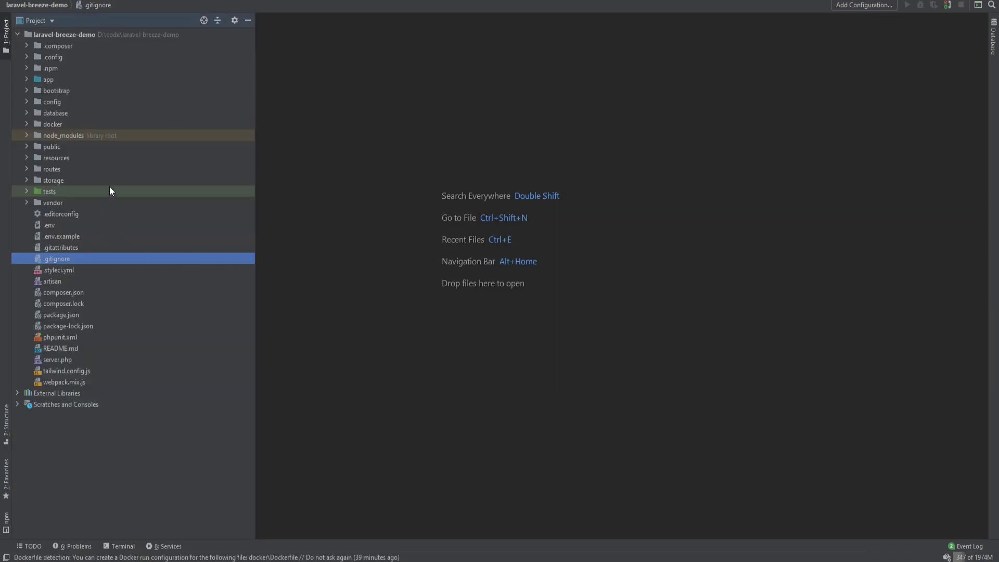
Step: Open tailwind.config.js, browse the auth views and Auth controllers, and search for 'w'
double_click(65, 370)
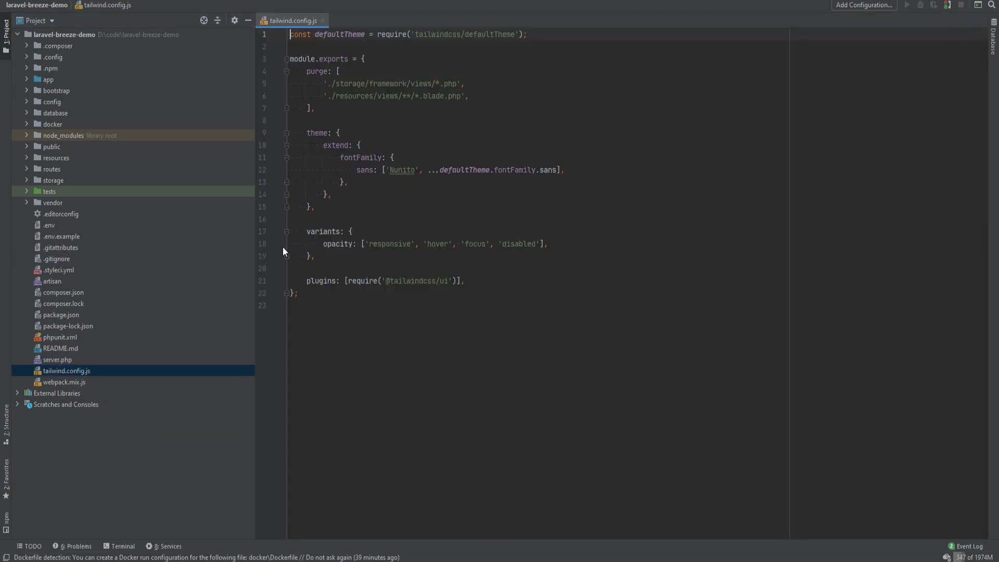
click(323, 20)
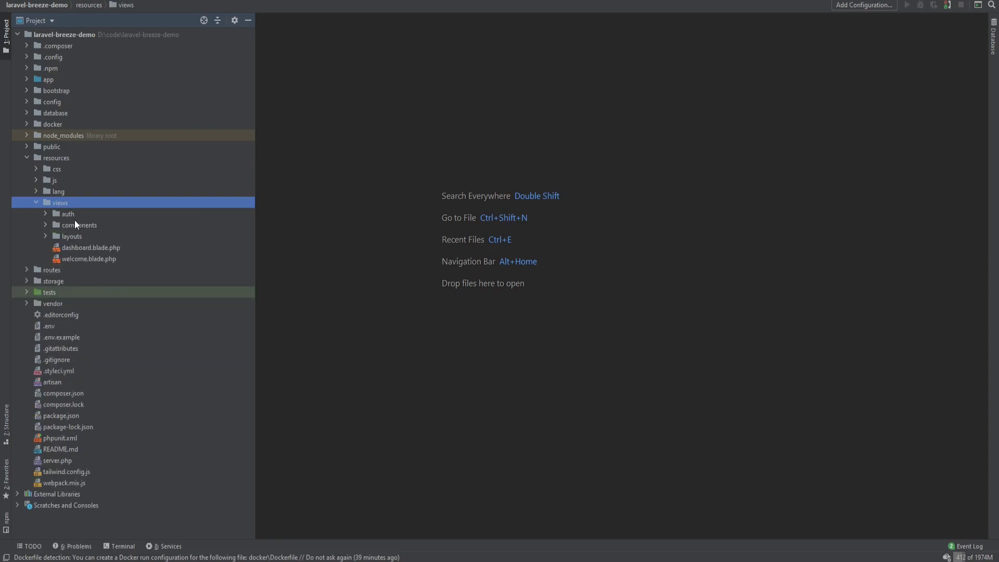
click(67, 214)
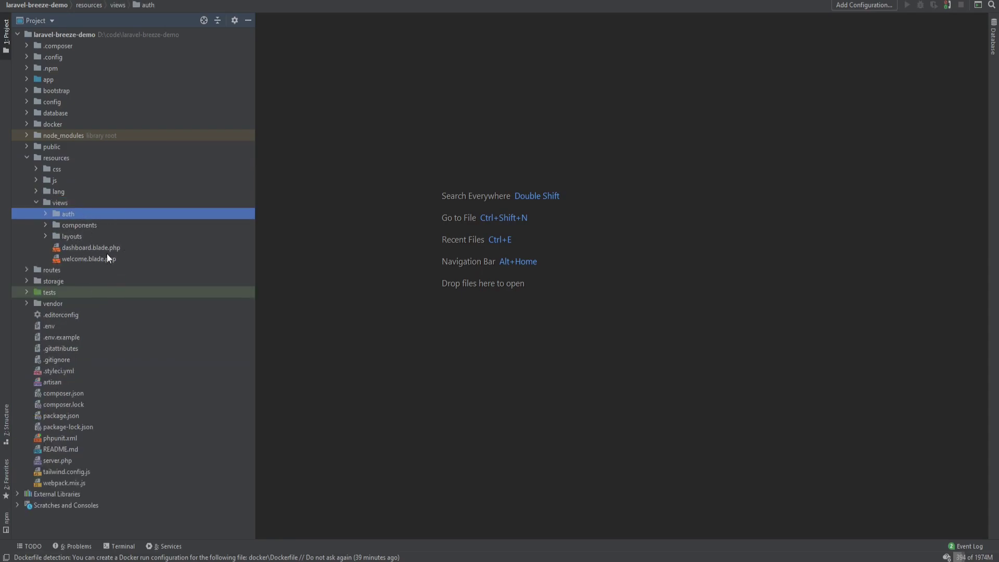
double_click(90, 248)
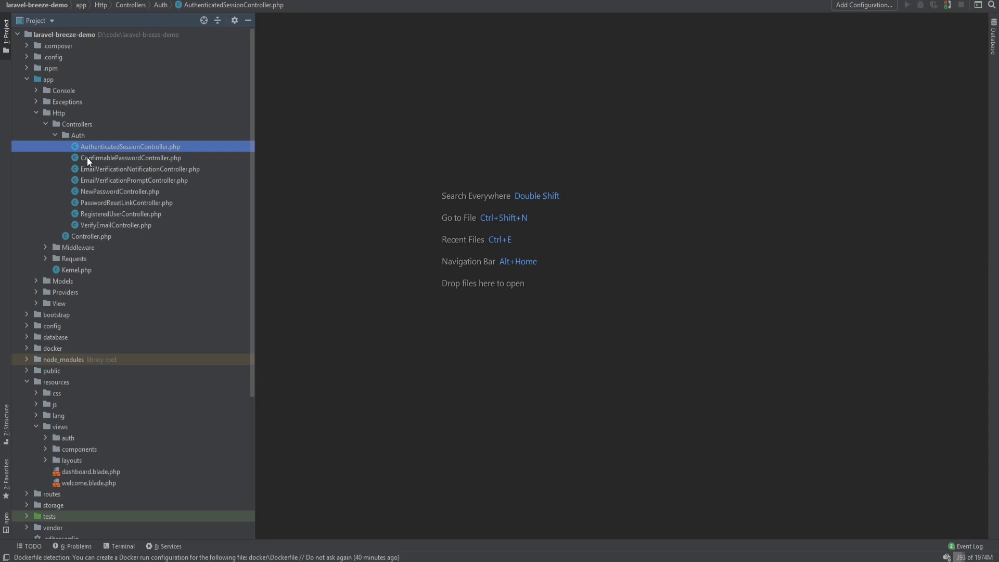
scroll(down, 3)
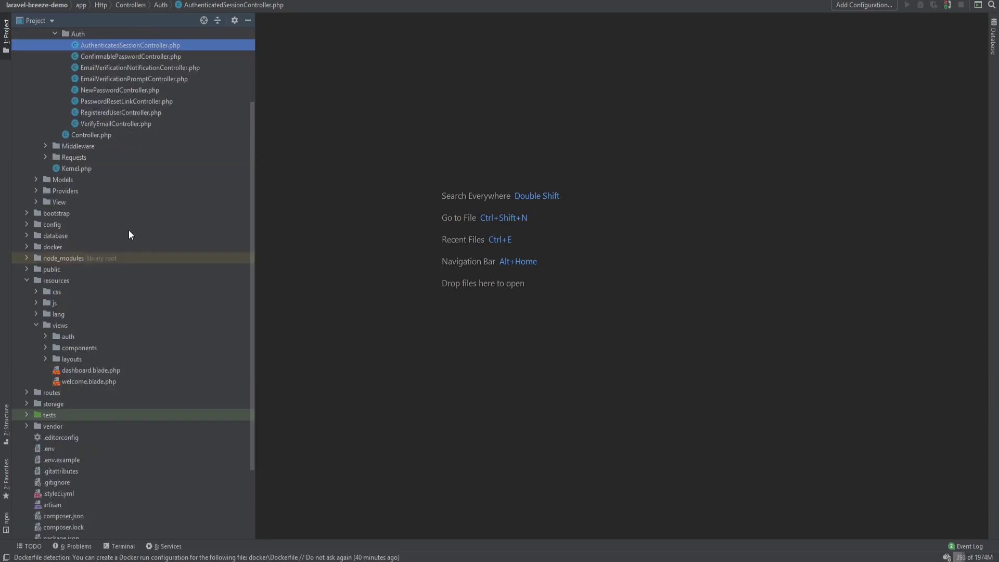
text(w)
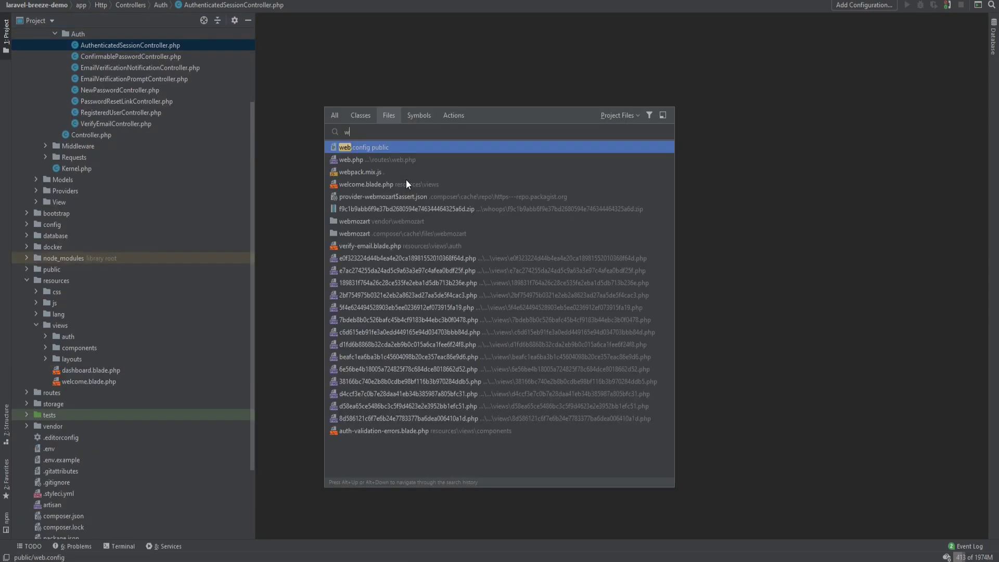
Step: Open routes/web.php from the search results to review Breeze's routes
click(350, 159)
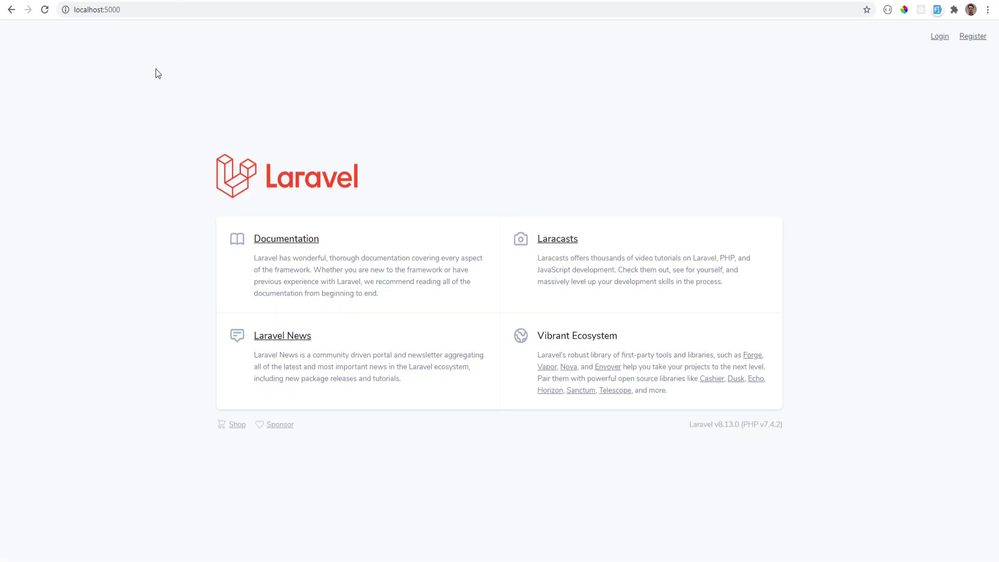
mouse_move(910, 41)
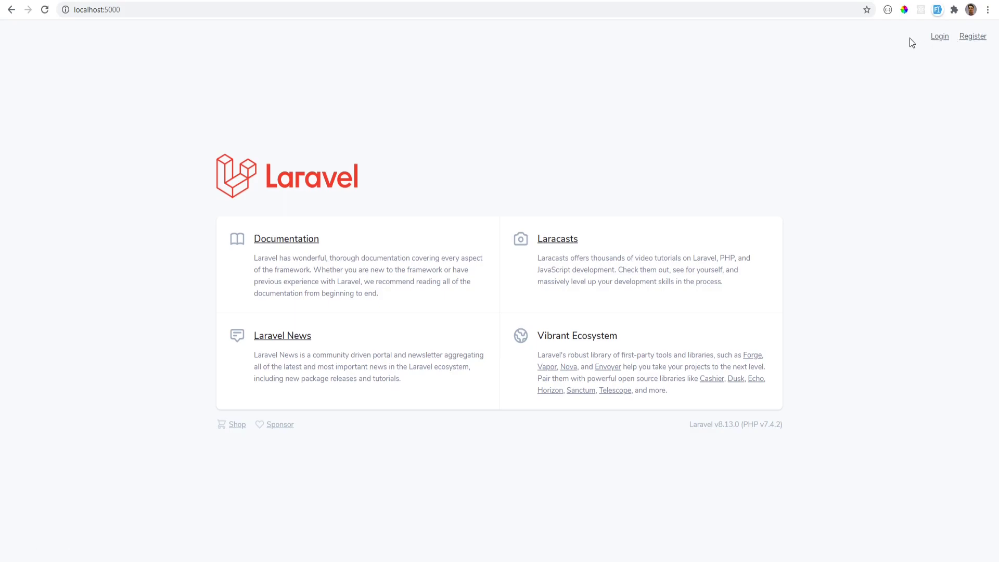
Step: Submit the login form with unregistered credentials, see the mismatch error, and return home
click(939, 36)
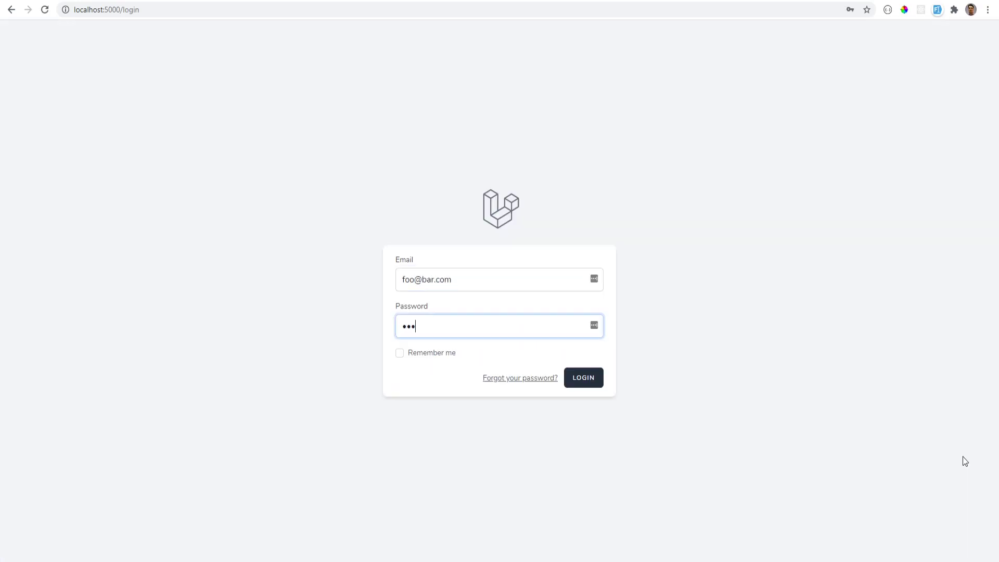
click(583, 377)
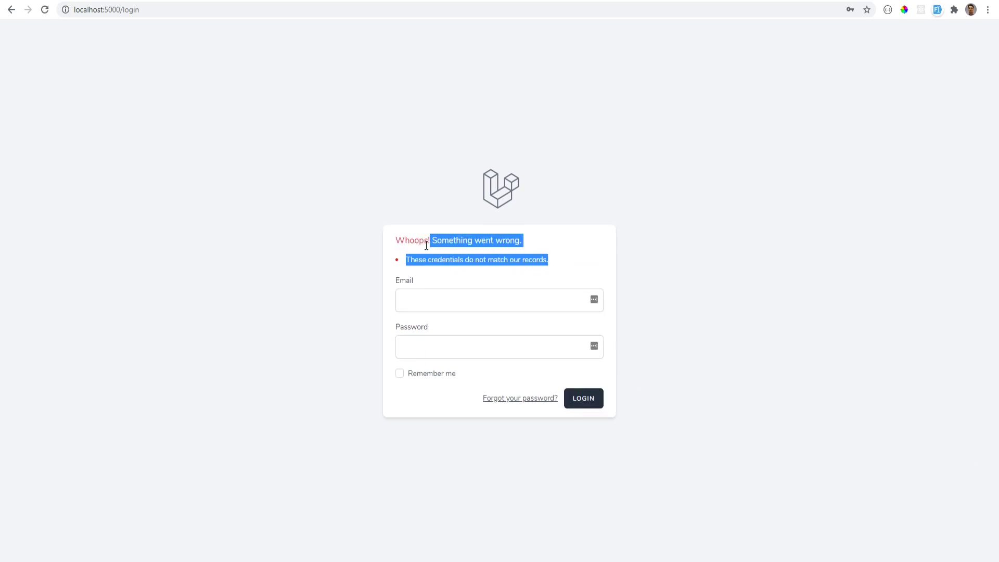
click(500, 264)
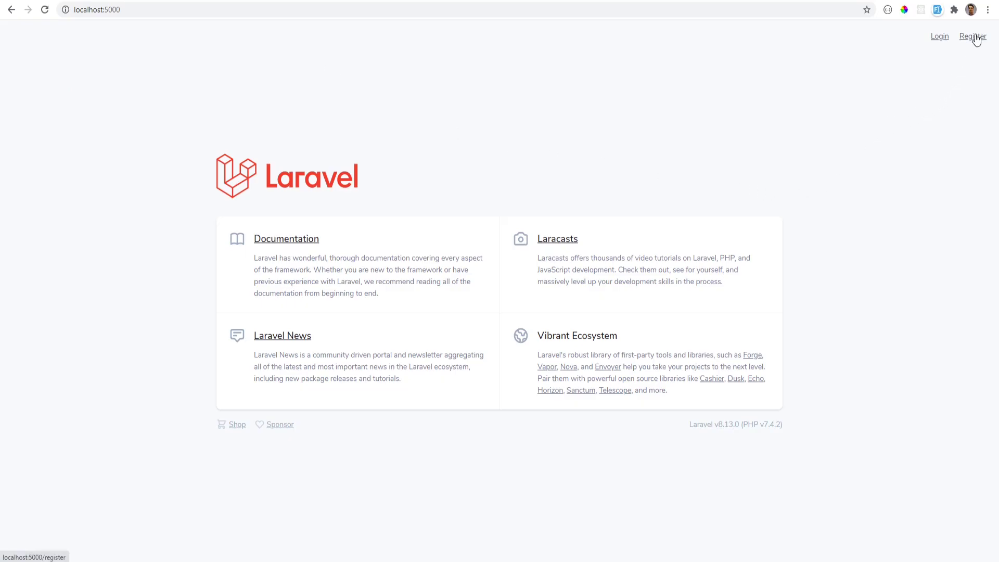
Step: Fill in and submit the Register form to create an account and reach the dashboard
click(972, 36)
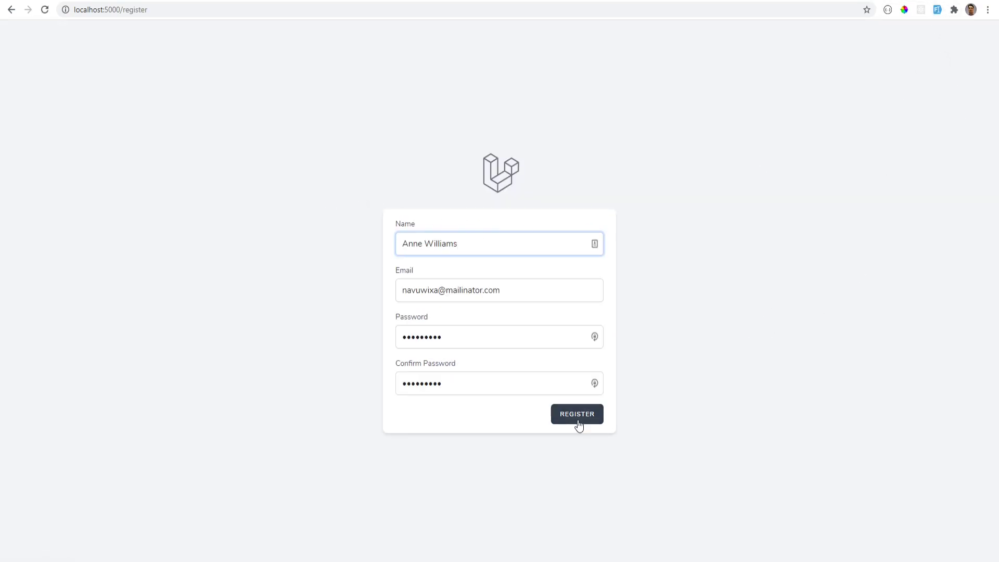
click(576, 414)
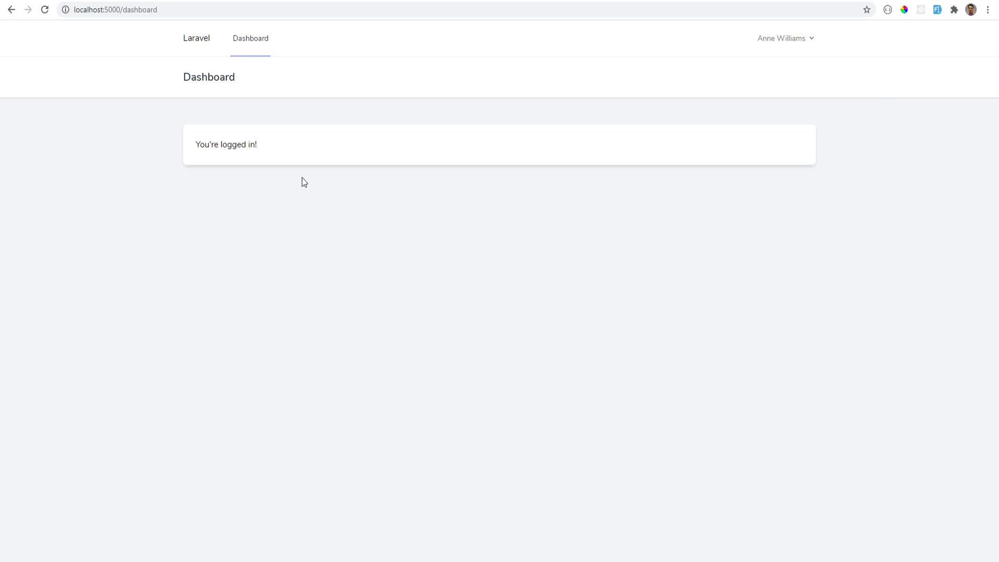
mouse_move(404, 246)
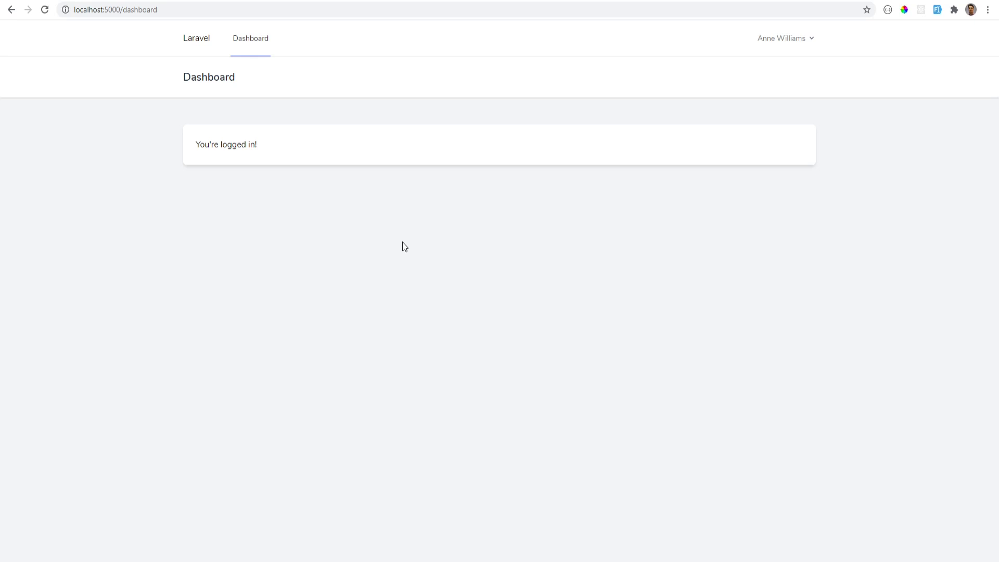
mouse_move(388, 239)
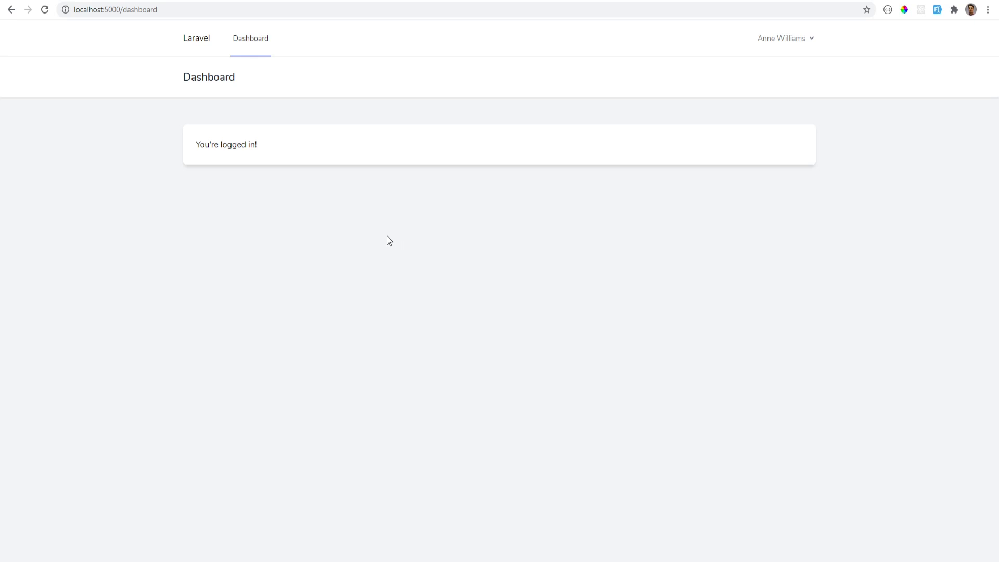
mouse_move(360, 229)
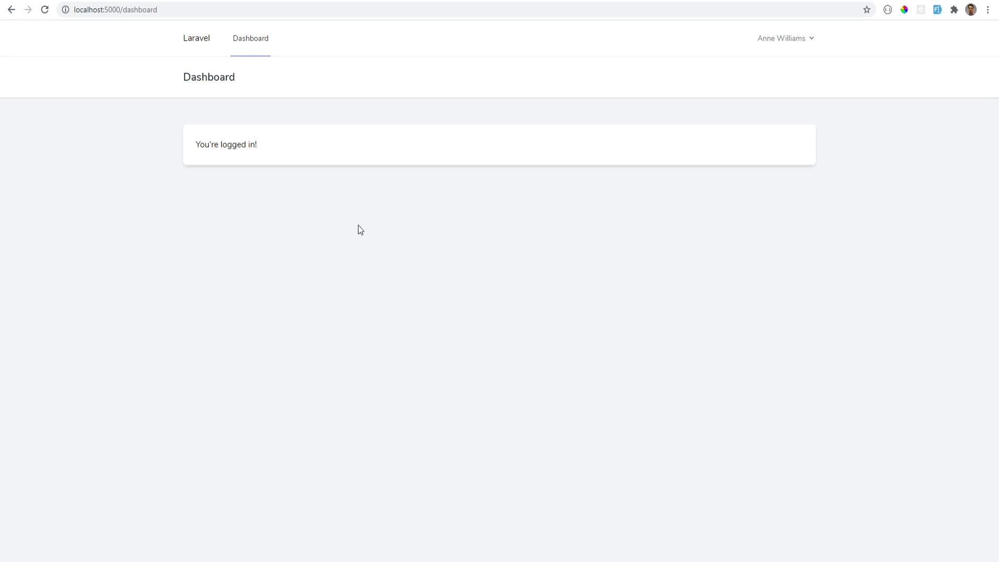